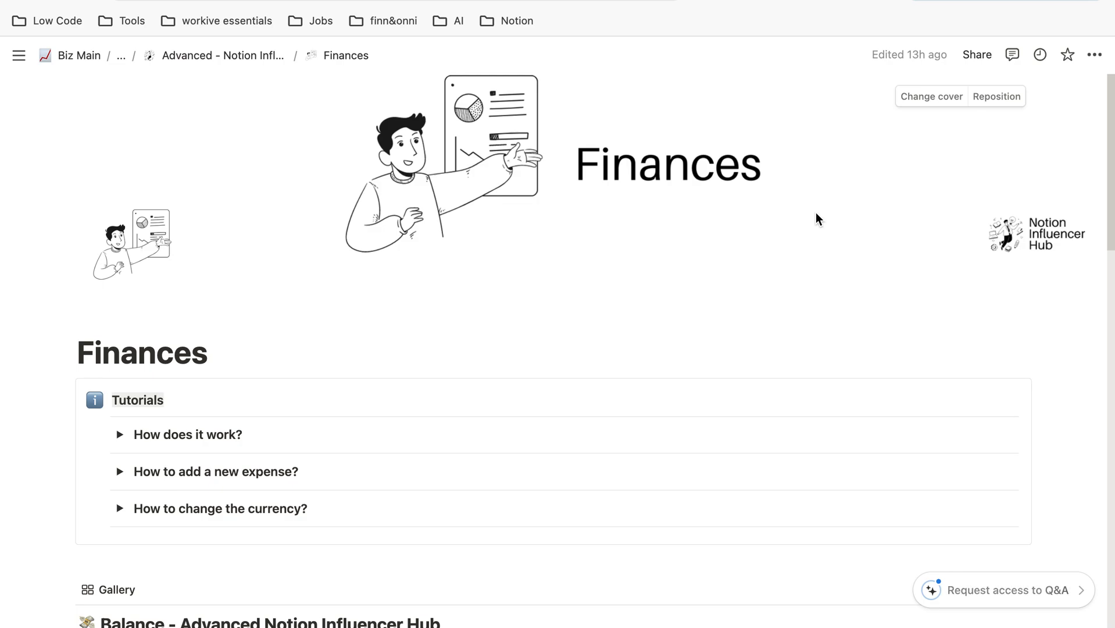
# - Expand January's group to review four income entries ($2,273) and $1,400 Software spending
pyautogui.scroll(-3)
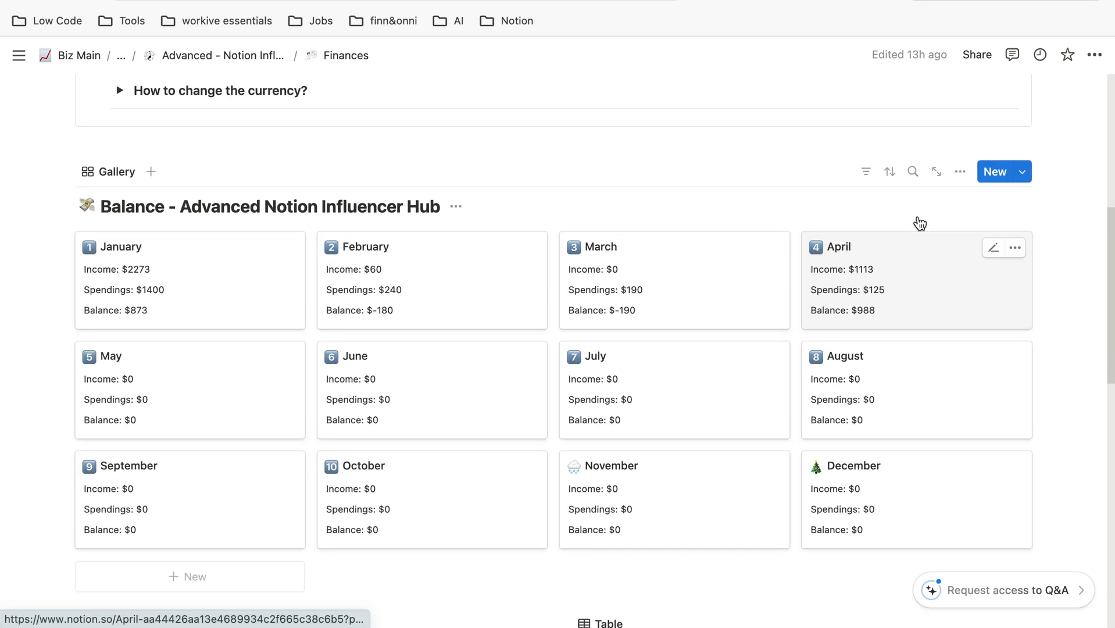
pyautogui.scroll(-3)
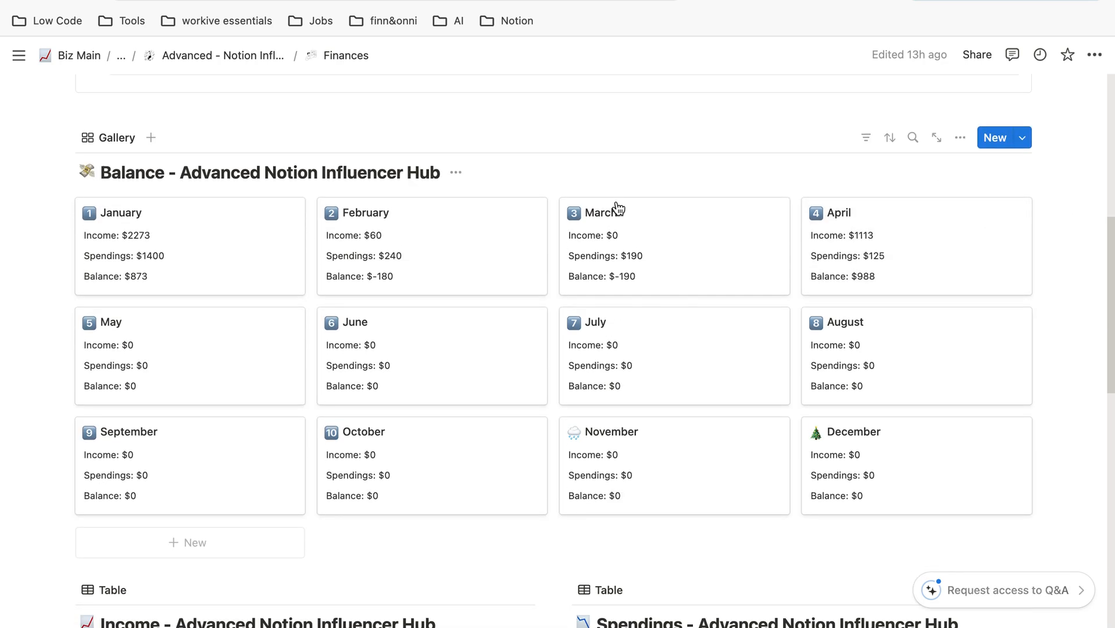
pyautogui.moveTo(412, 212)
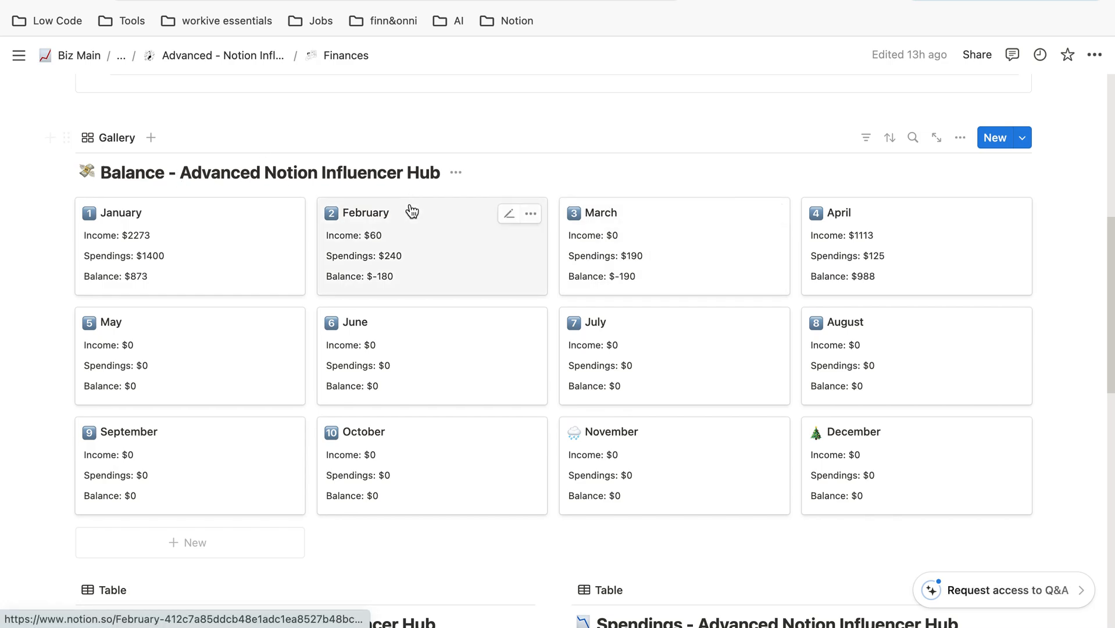
pyautogui.scroll(-3)
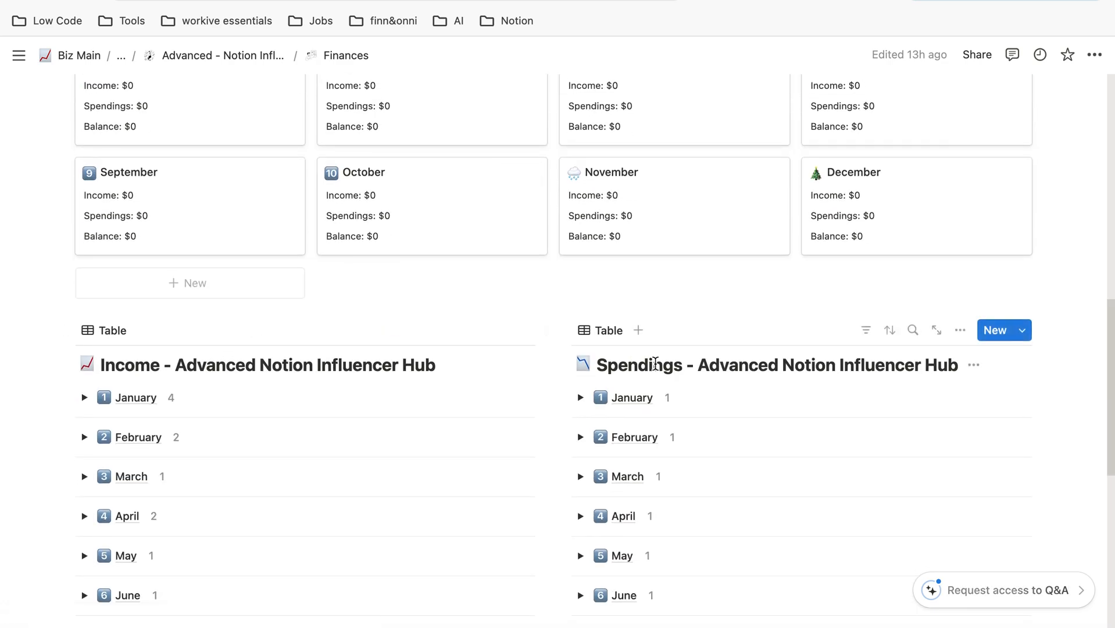
pyautogui.scroll(-3)
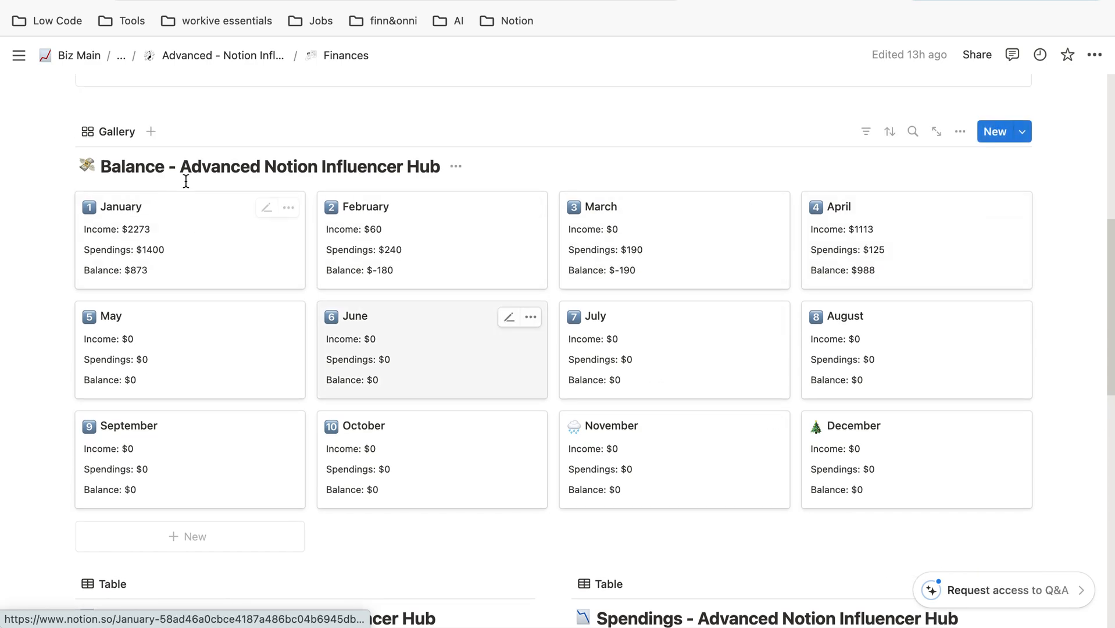
pyautogui.scroll(-3)
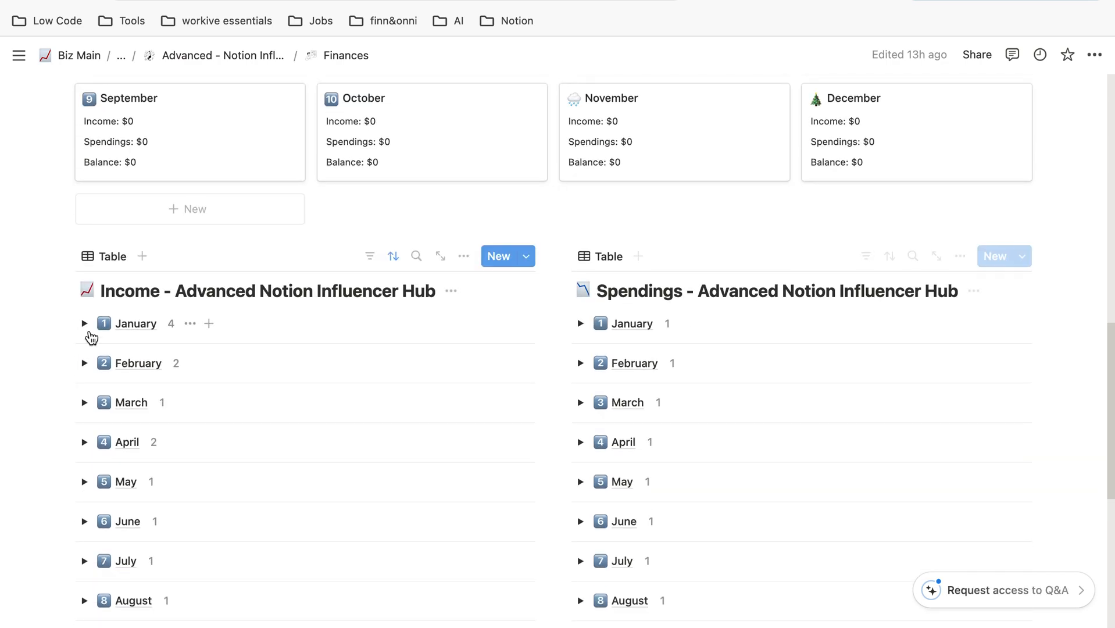
pyautogui.click(85, 324)
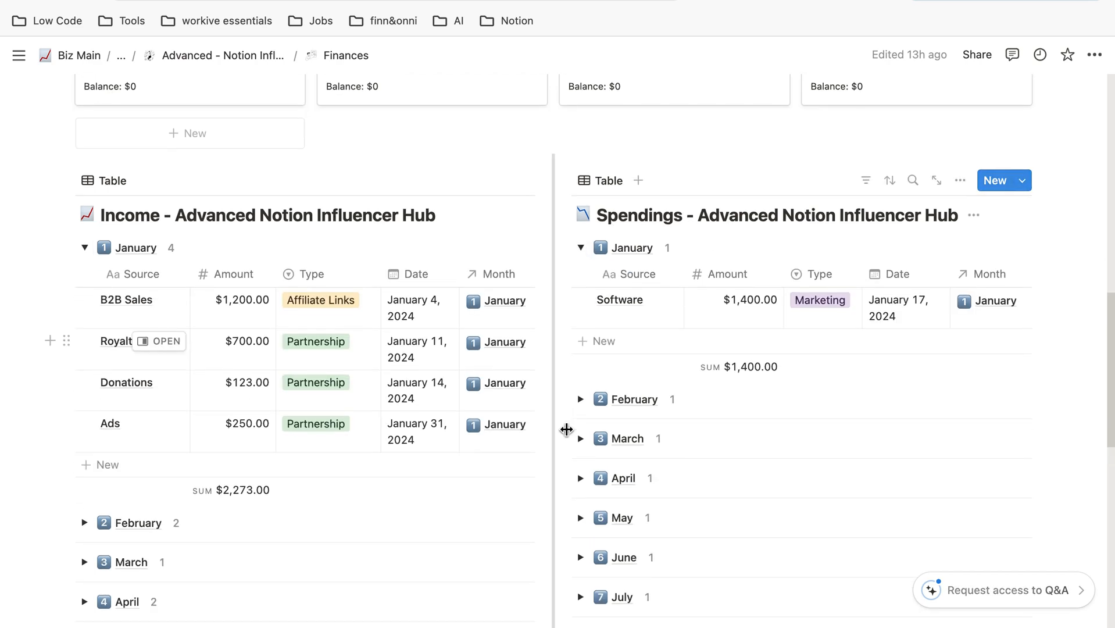
pyautogui.scroll(-3)
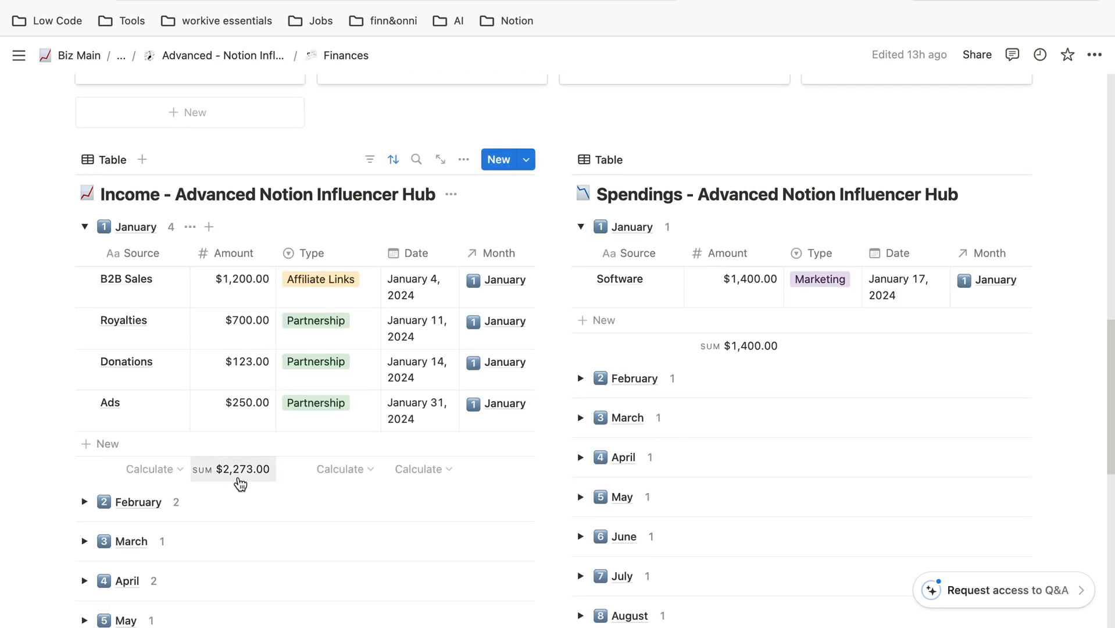
pyautogui.moveTo(294, 434)
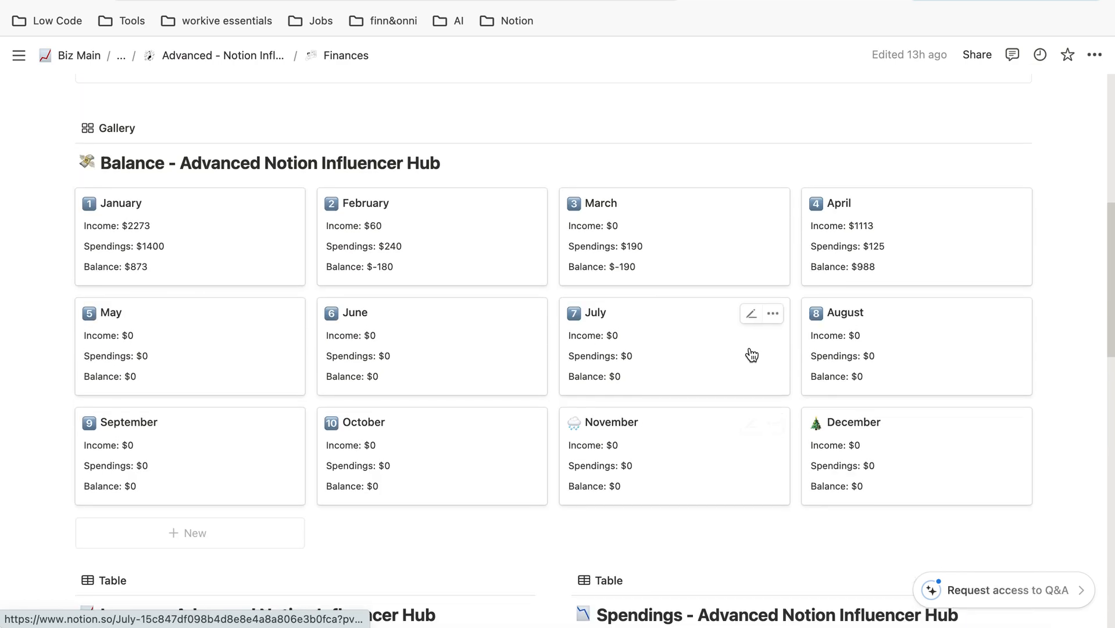
pyautogui.moveTo(145, 240)
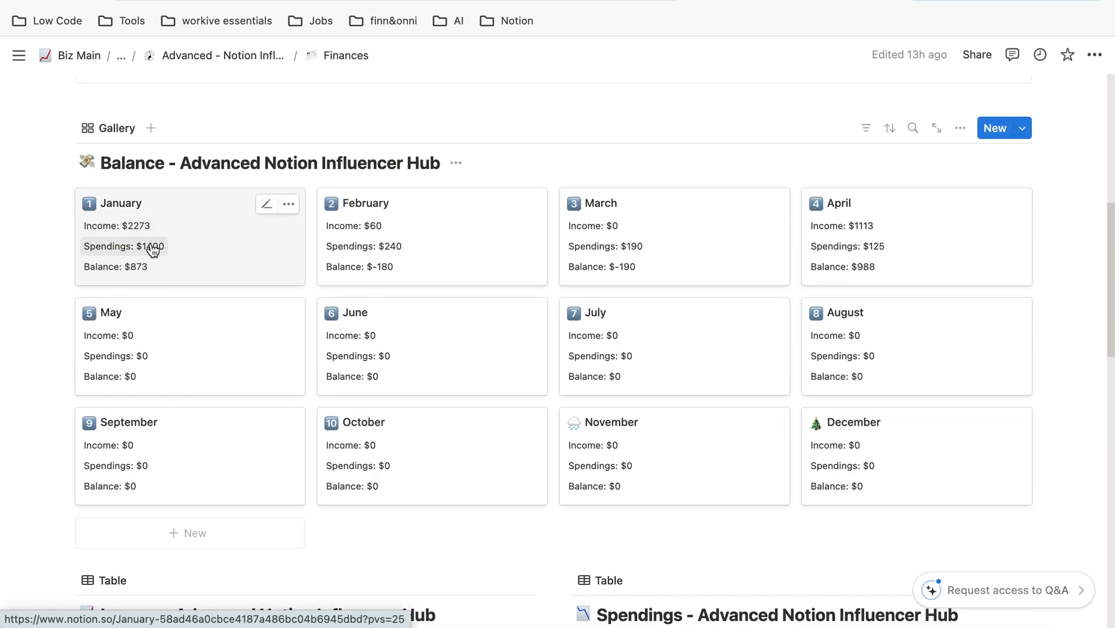
pyautogui.moveTo(137, 274)
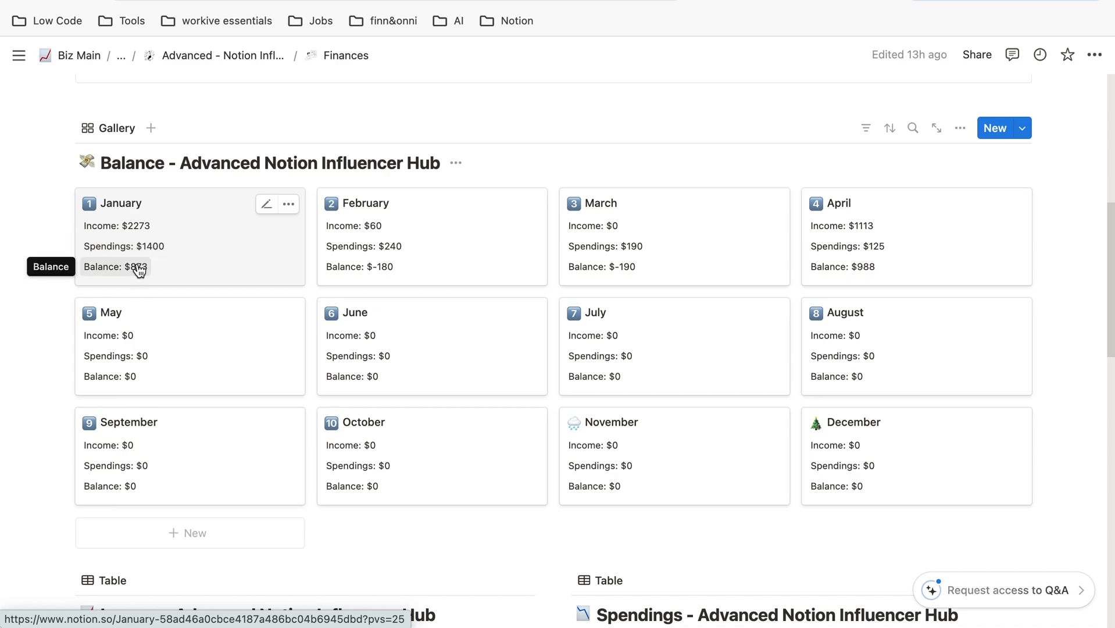
pyautogui.moveTo(264, 235)
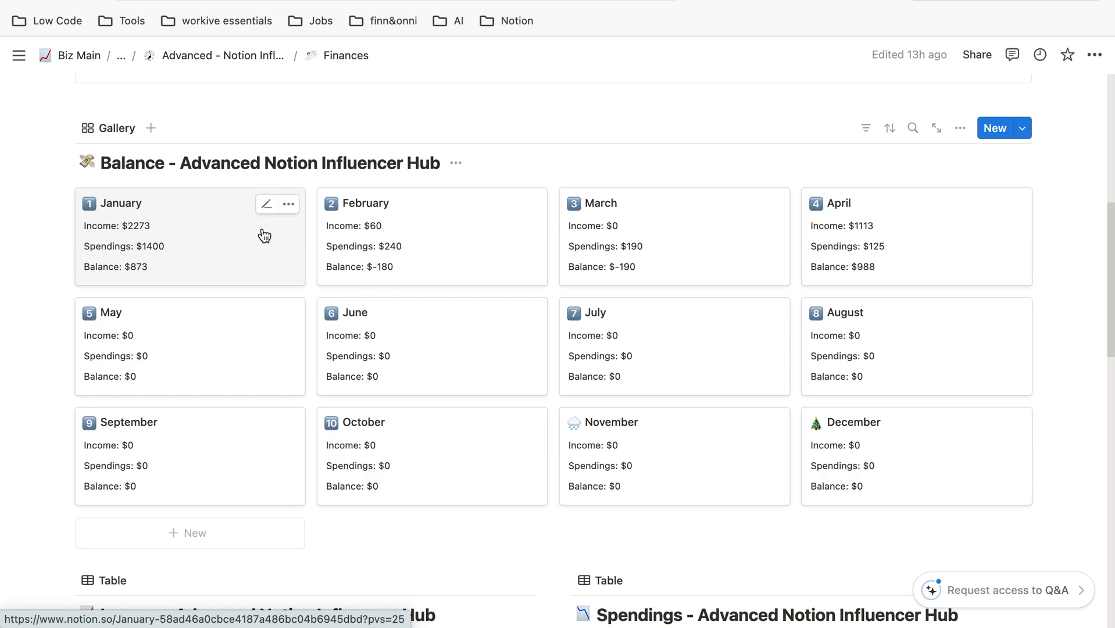
pyautogui.scroll(-3)
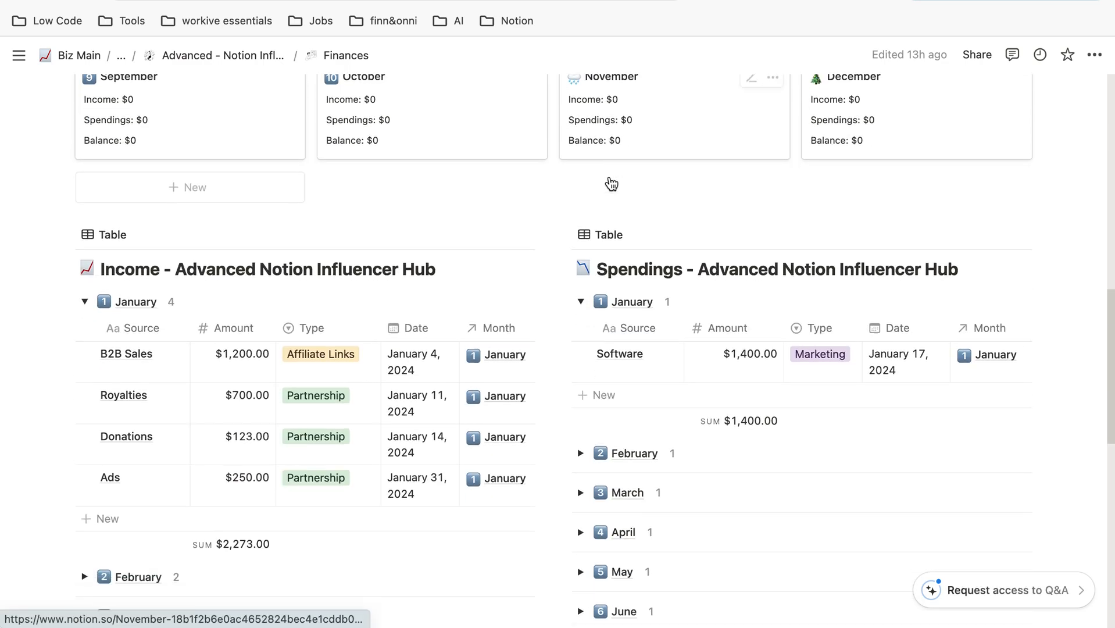
pyautogui.scroll(-3)
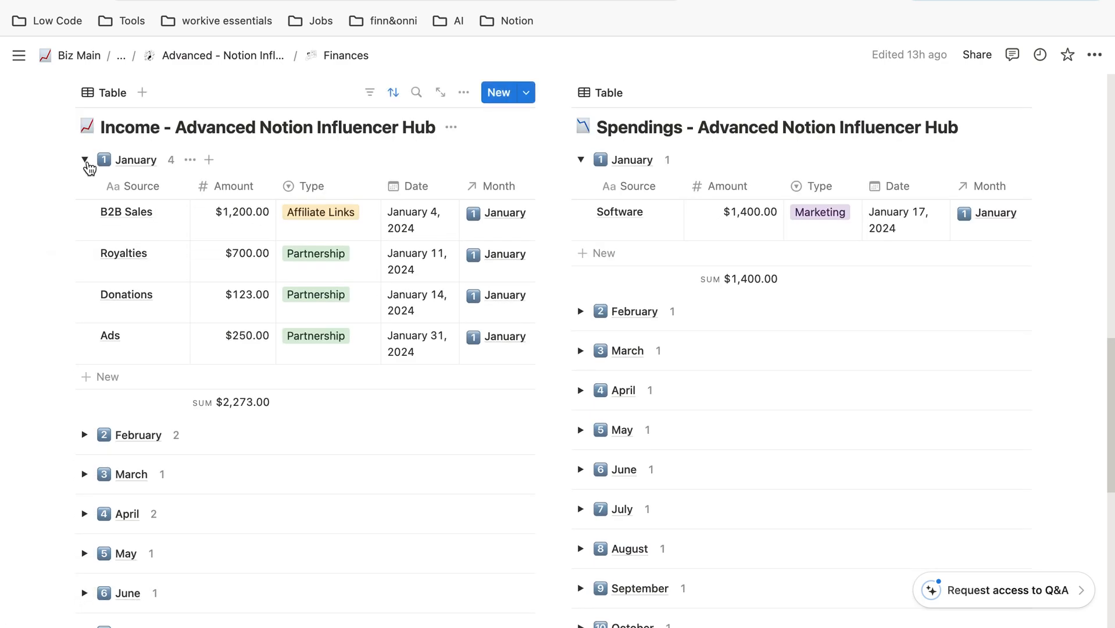
# - Collapse the January income group and scroll to the May group
pyautogui.click(85, 160)
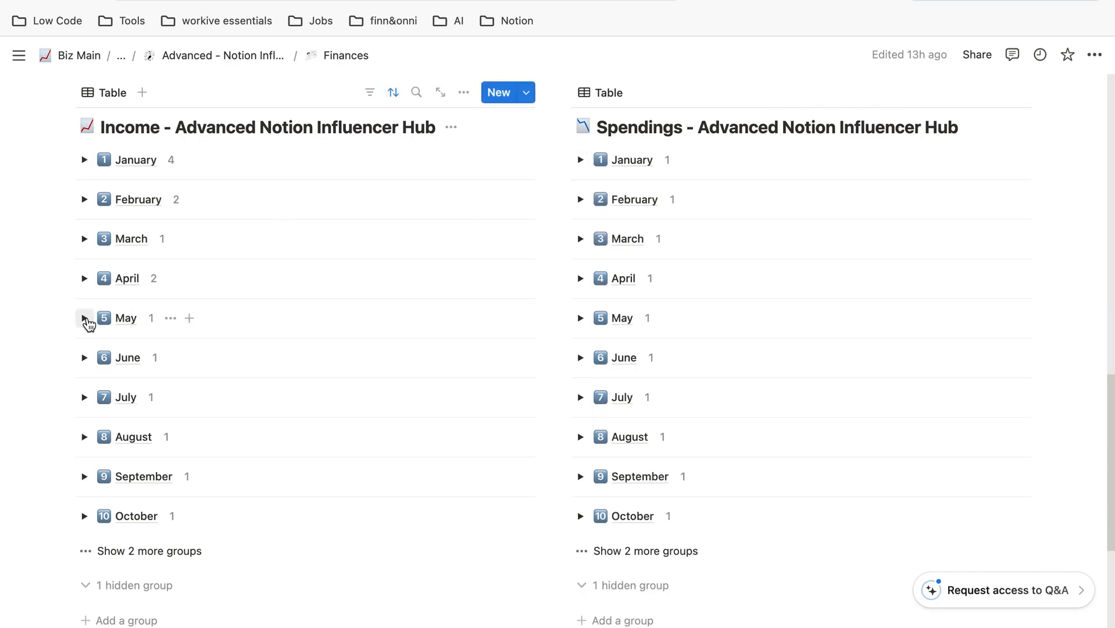
pyautogui.scroll(-3)
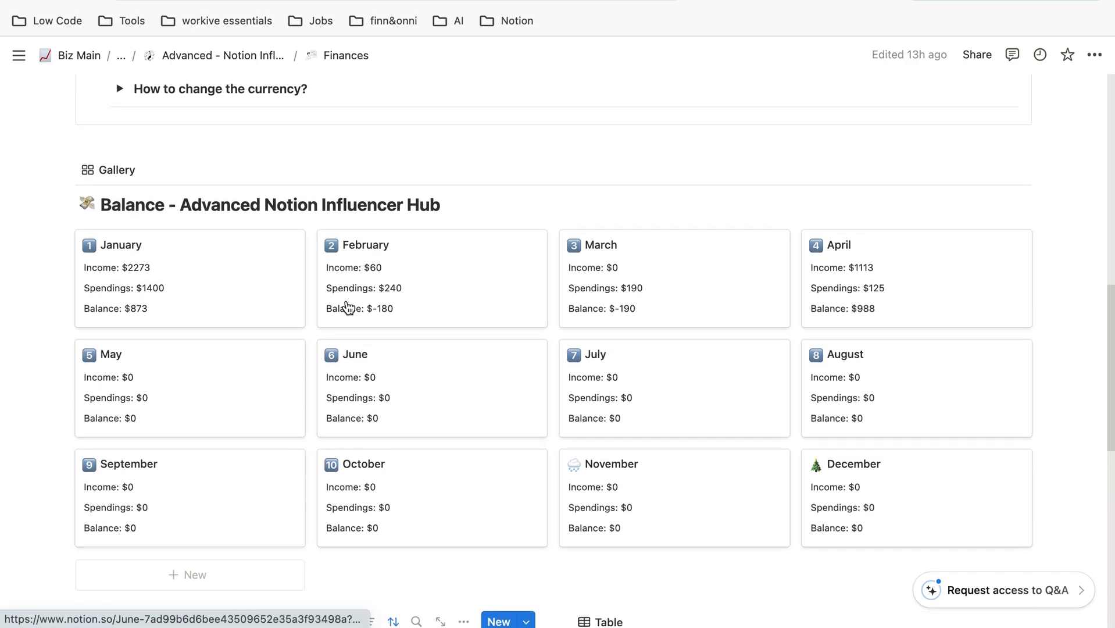
pyautogui.scroll(-3)
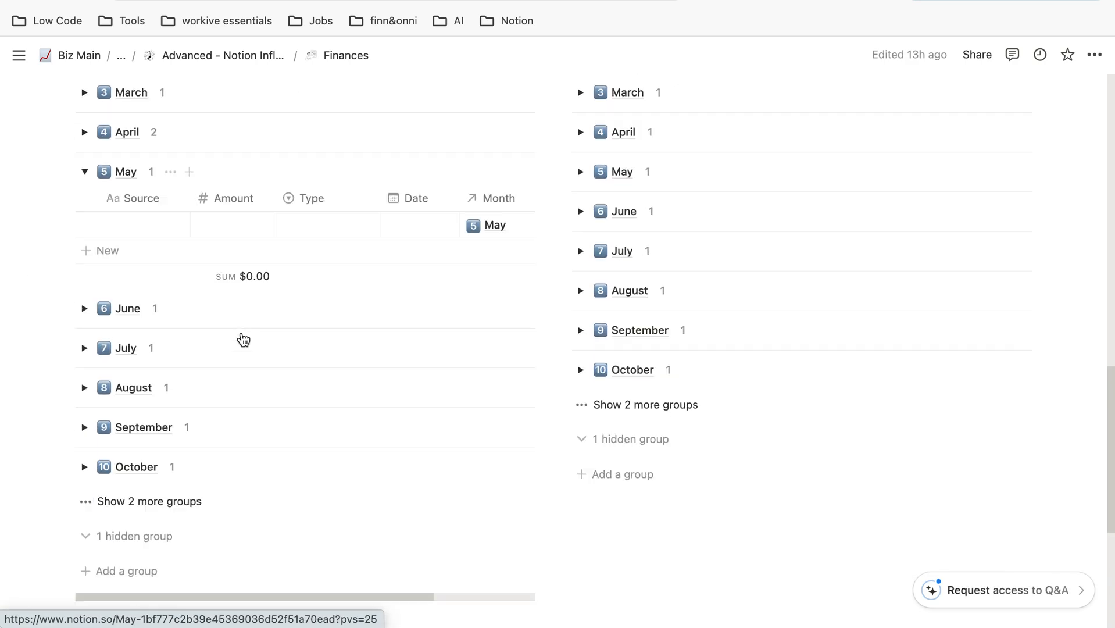
pyautogui.scroll(3)
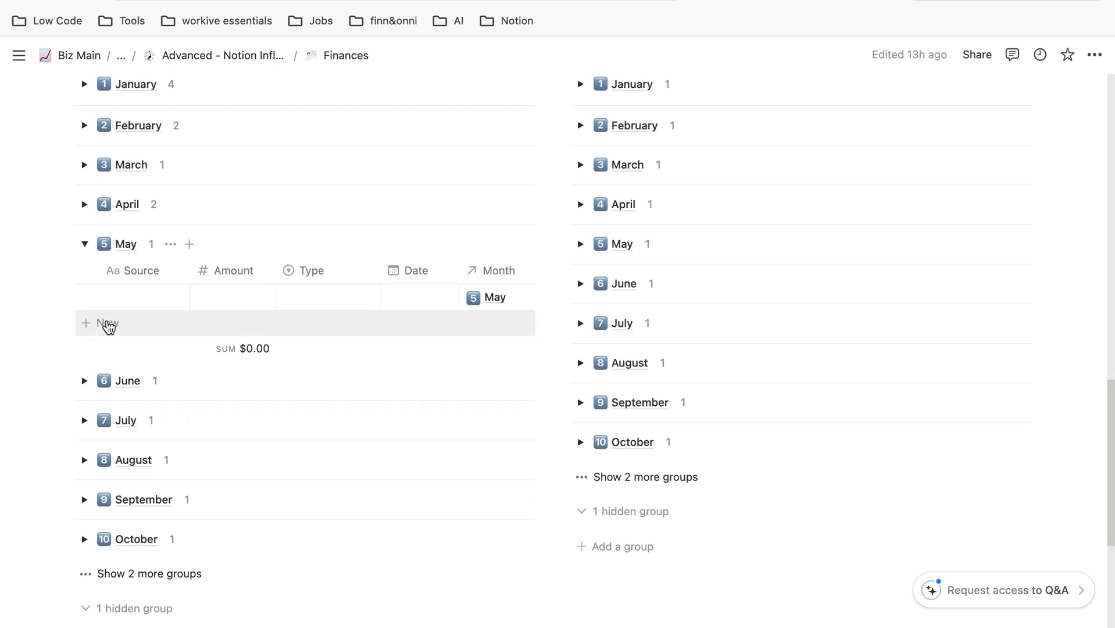
# - Add May income 'Sold' for $100, typed Partnership, dated May 23, 2024
pyautogui.click(104, 323)
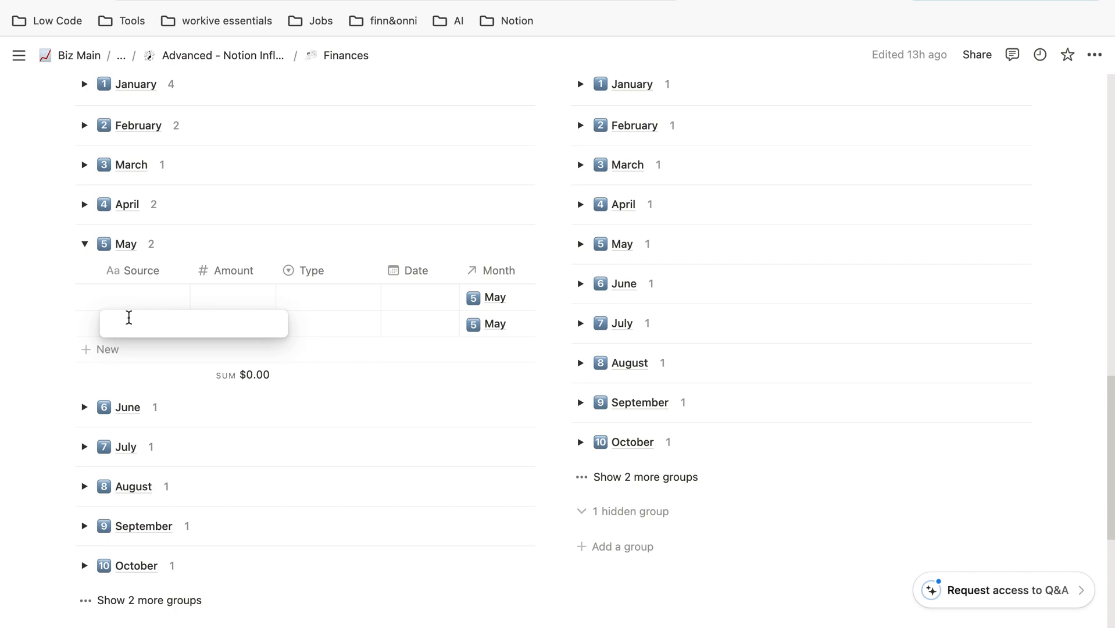
pyautogui.write('Sold')
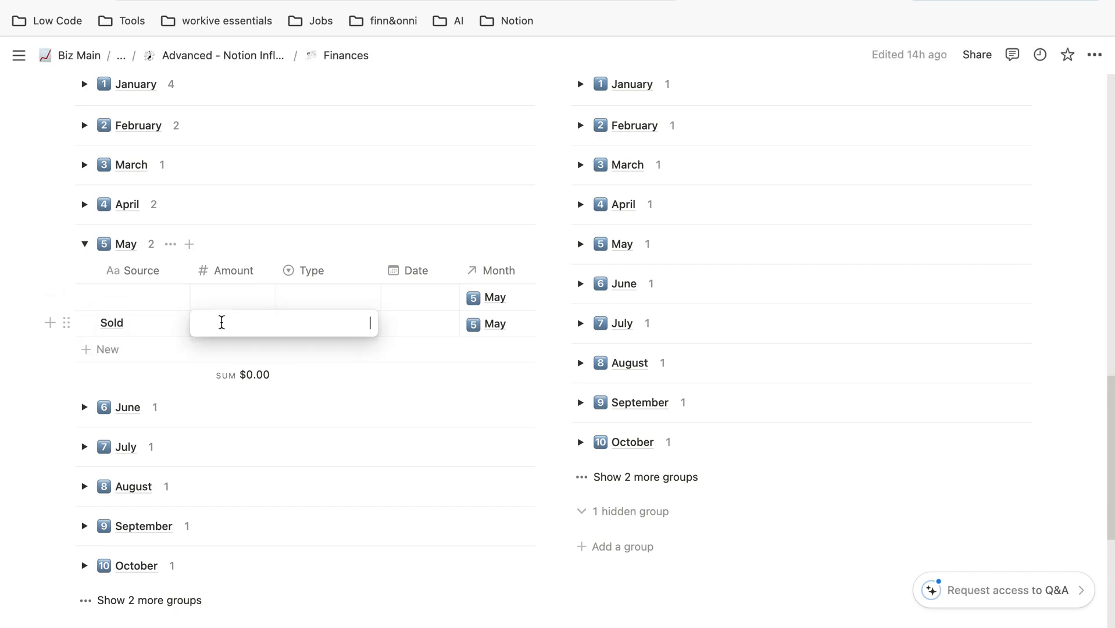
pyautogui.write('100.00')
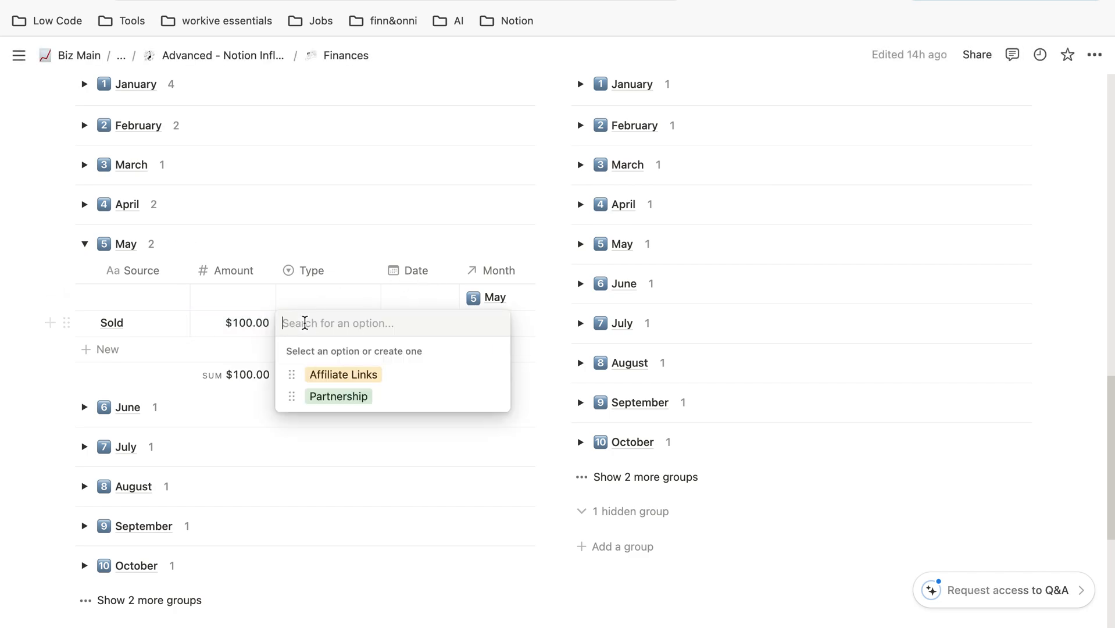
pyautogui.click(339, 396)
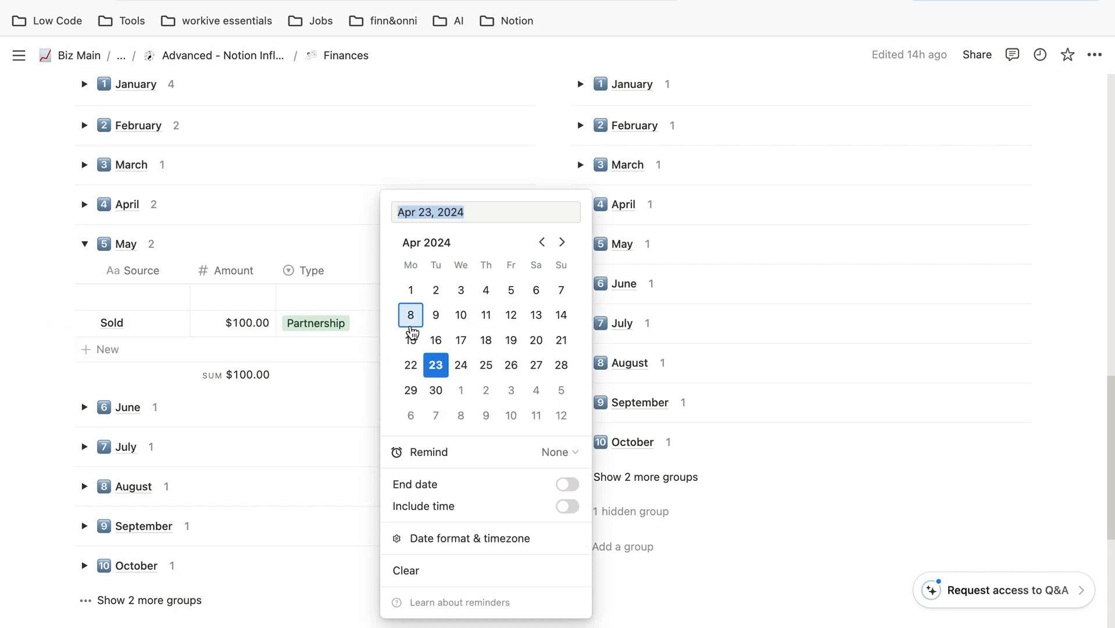
pyautogui.click(561, 241)
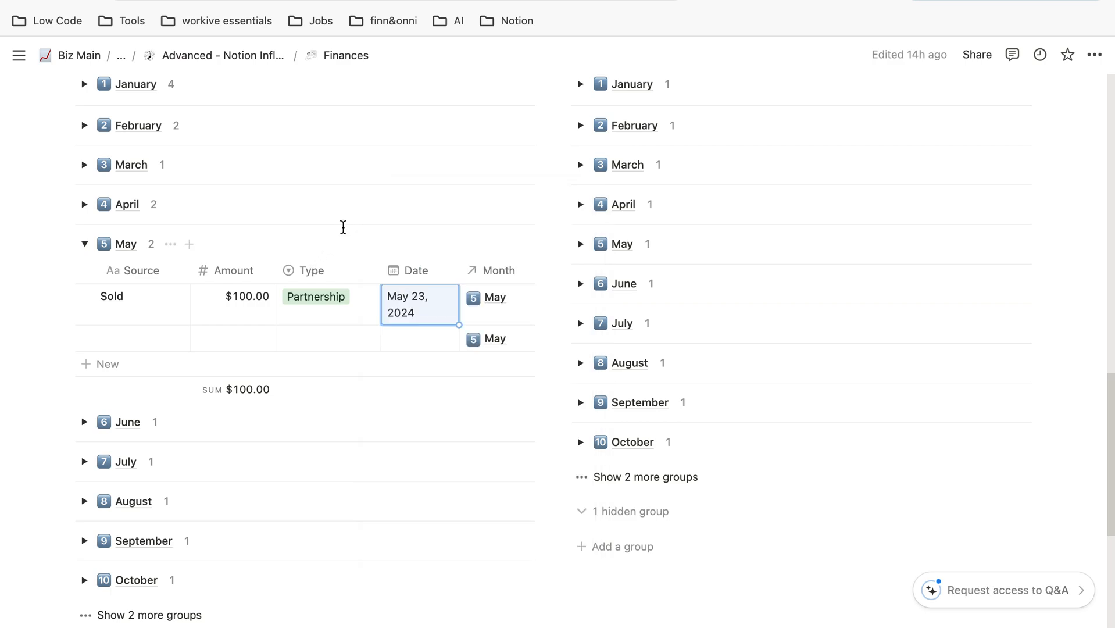
pyautogui.scroll(-3)
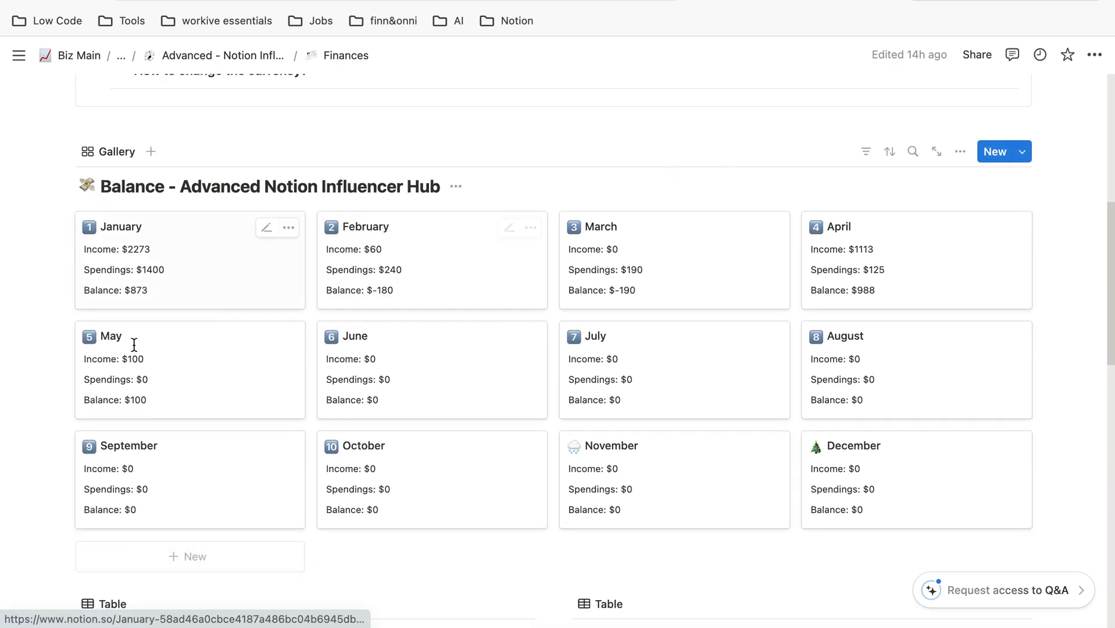
pyautogui.scroll(-3)
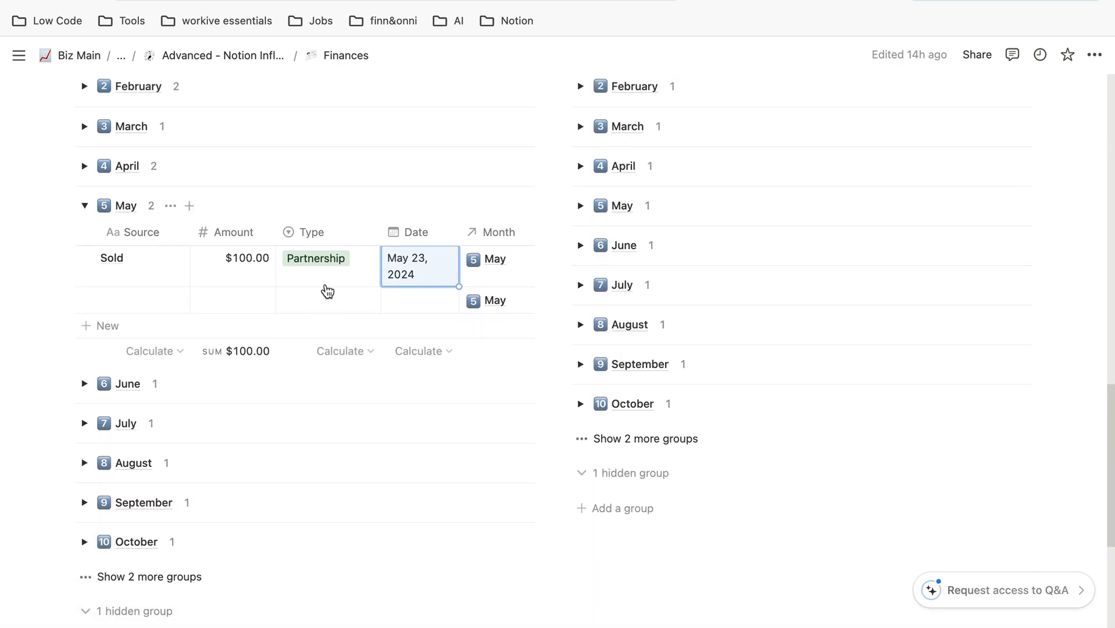
# - Replace the Sold entry's Partnership type with a newly created 'Sold' type
pyautogui.click(315, 258)
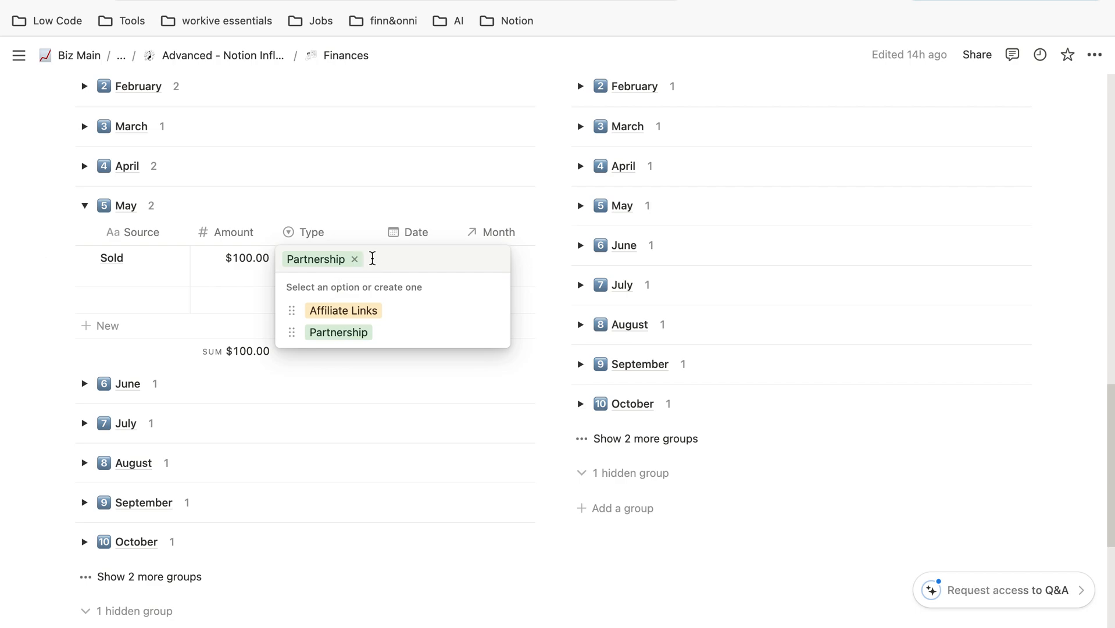
pyautogui.moveTo(421, 265)
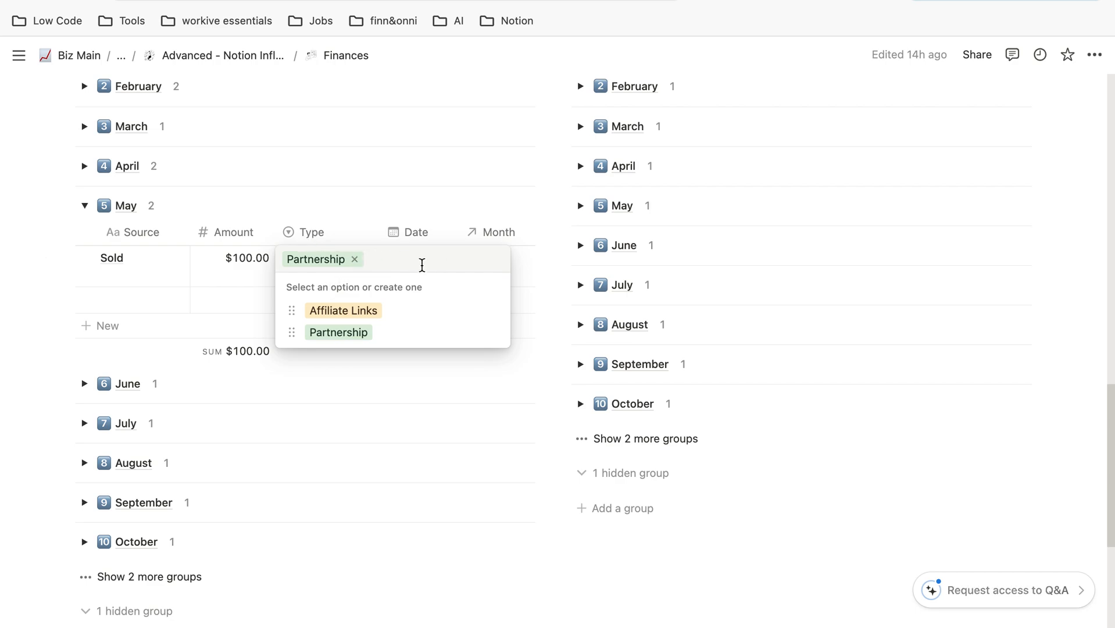
pyautogui.click(353, 258)
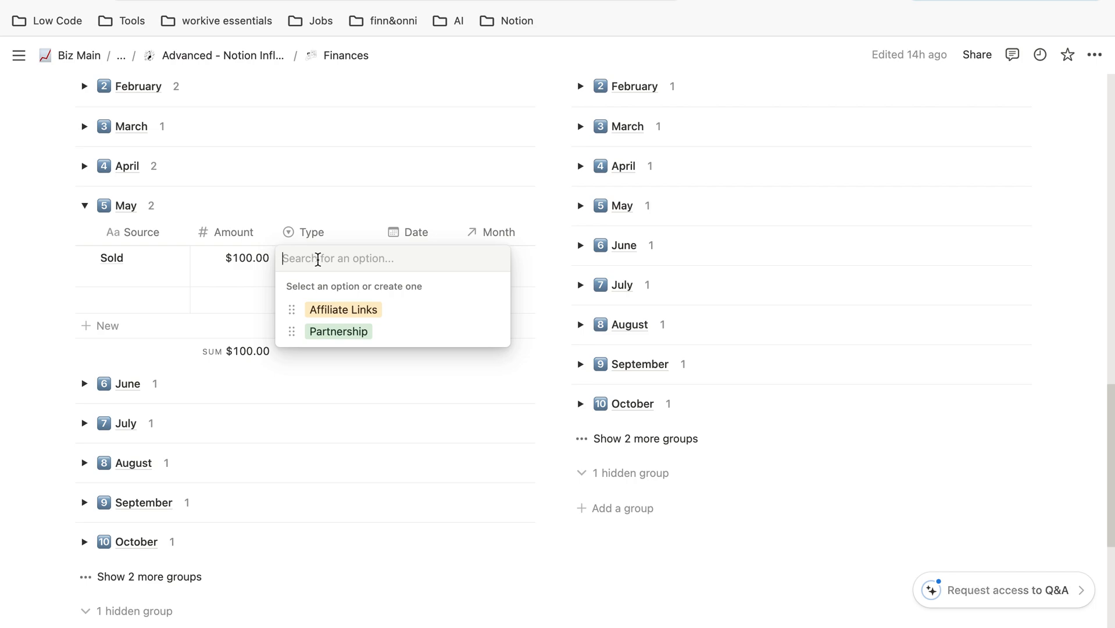
pyautogui.write('Sold')
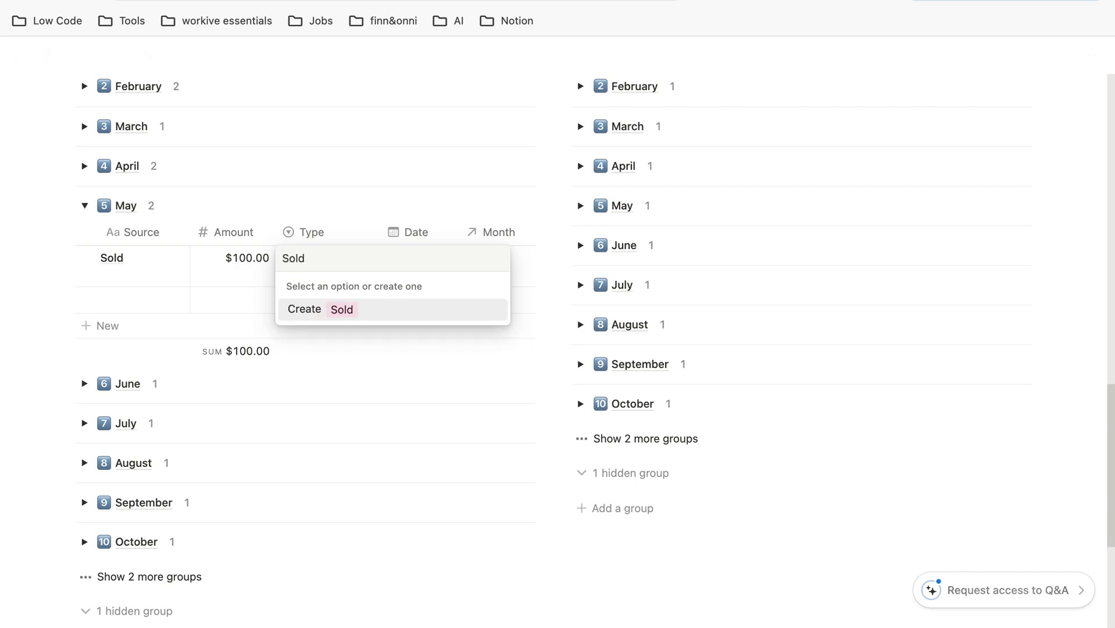
pyautogui.click(293, 257)
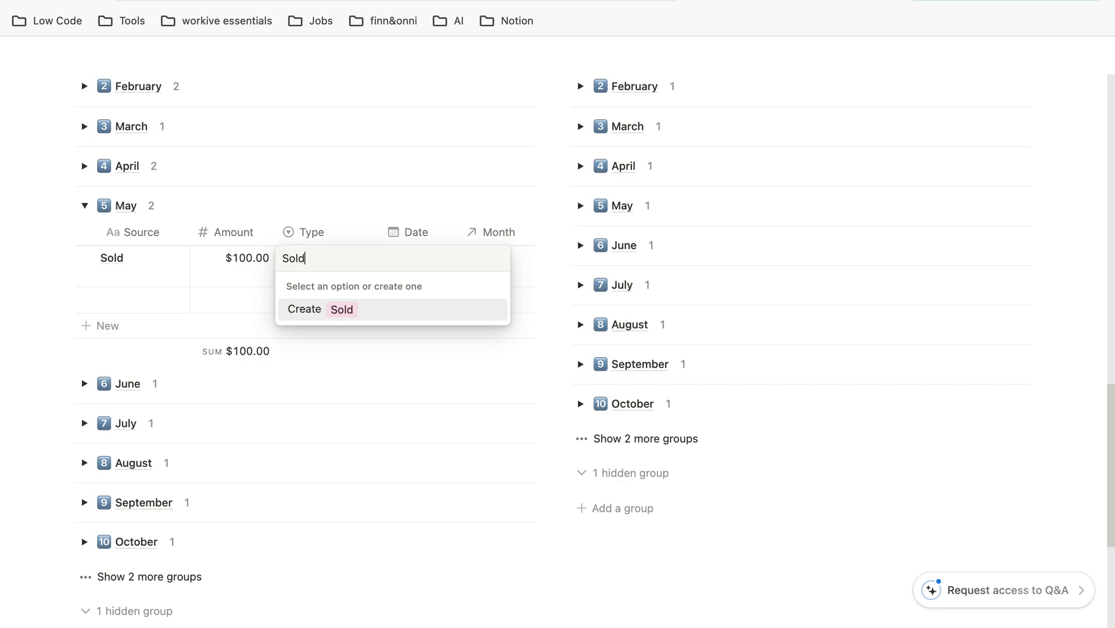
pyautogui.click(319, 309)
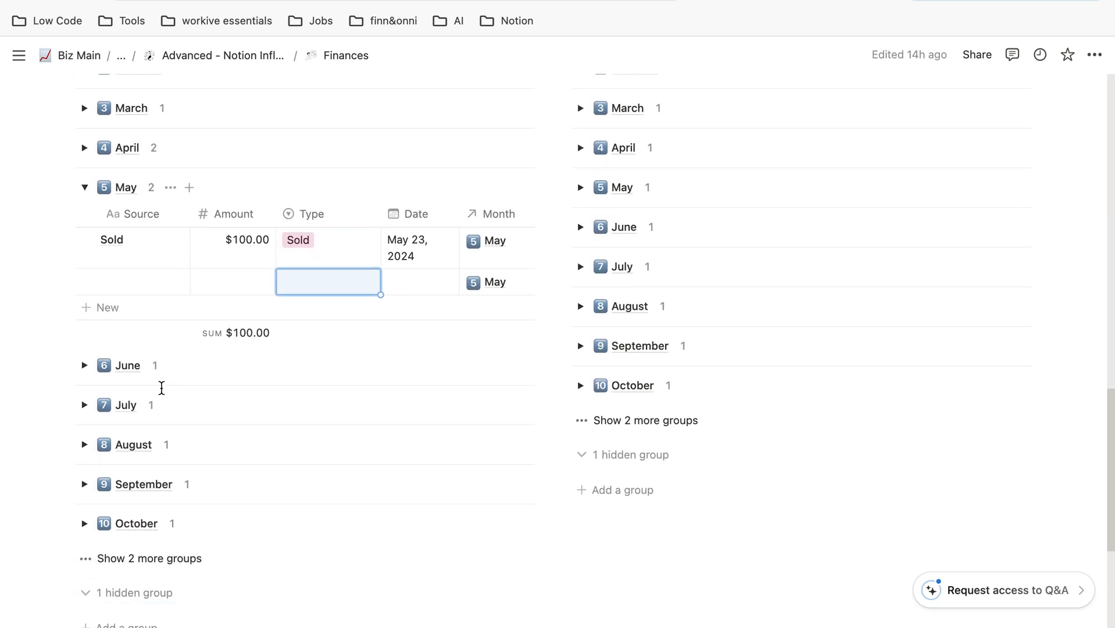
pyautogui.click(580, 188)
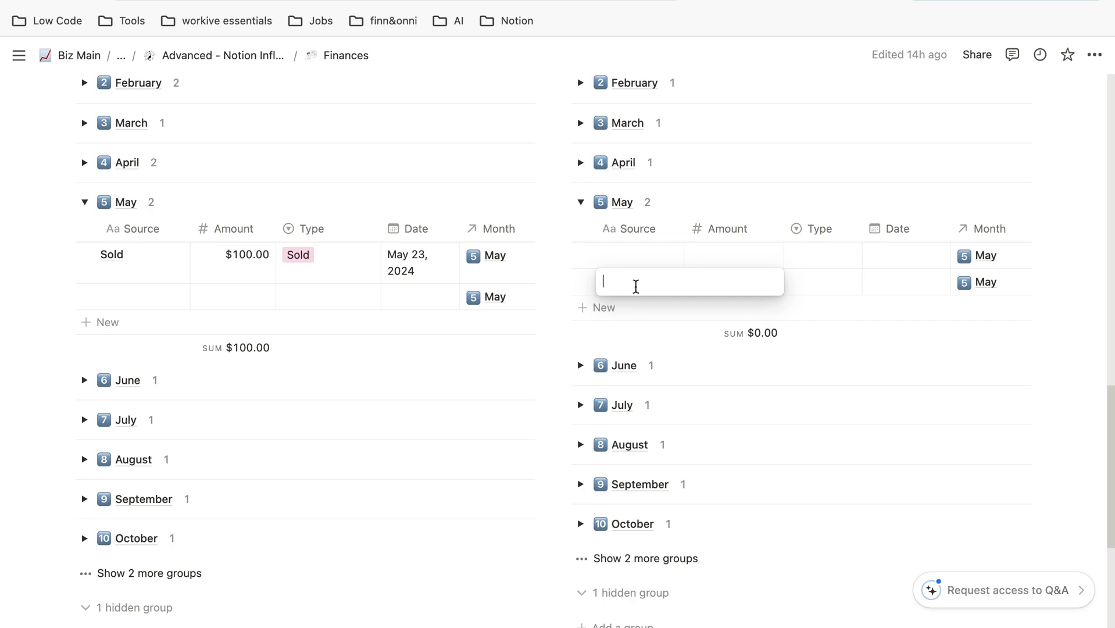
# - Add a May spending entry 'Buy' for $200 and tag it Operations
pyautogui.write('Buy')
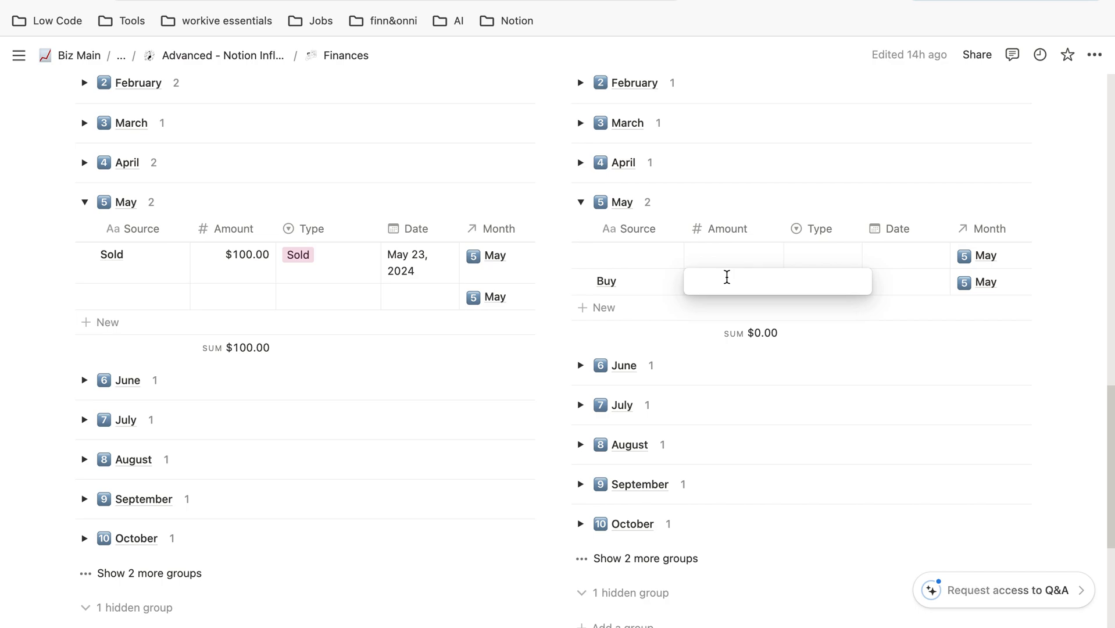
pyautogui.write('200.00')
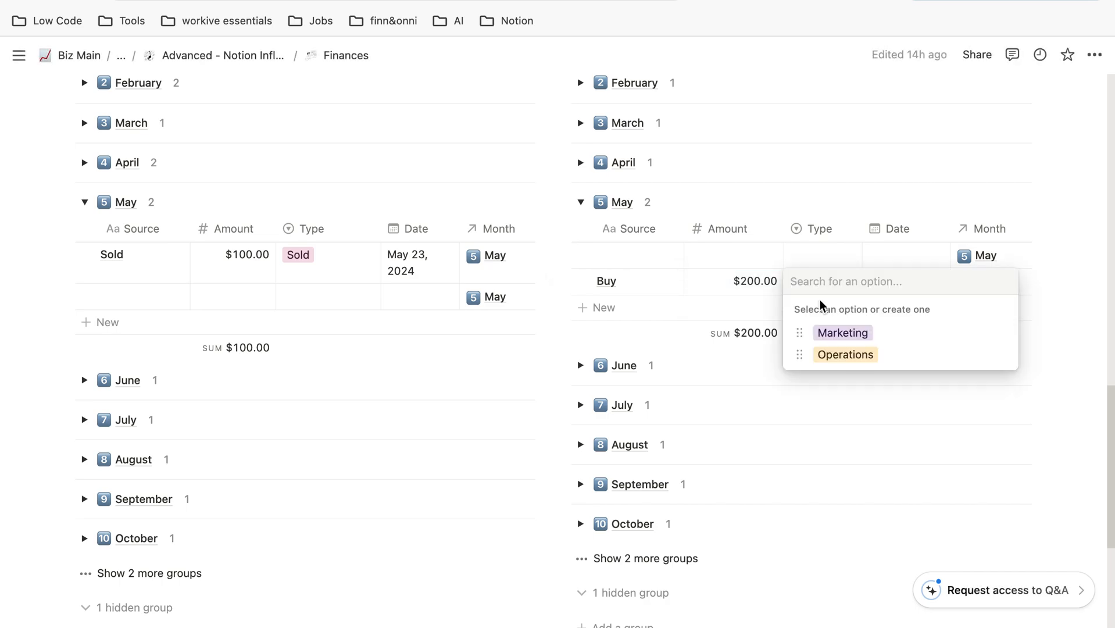
pyautogui.click(845, 354)
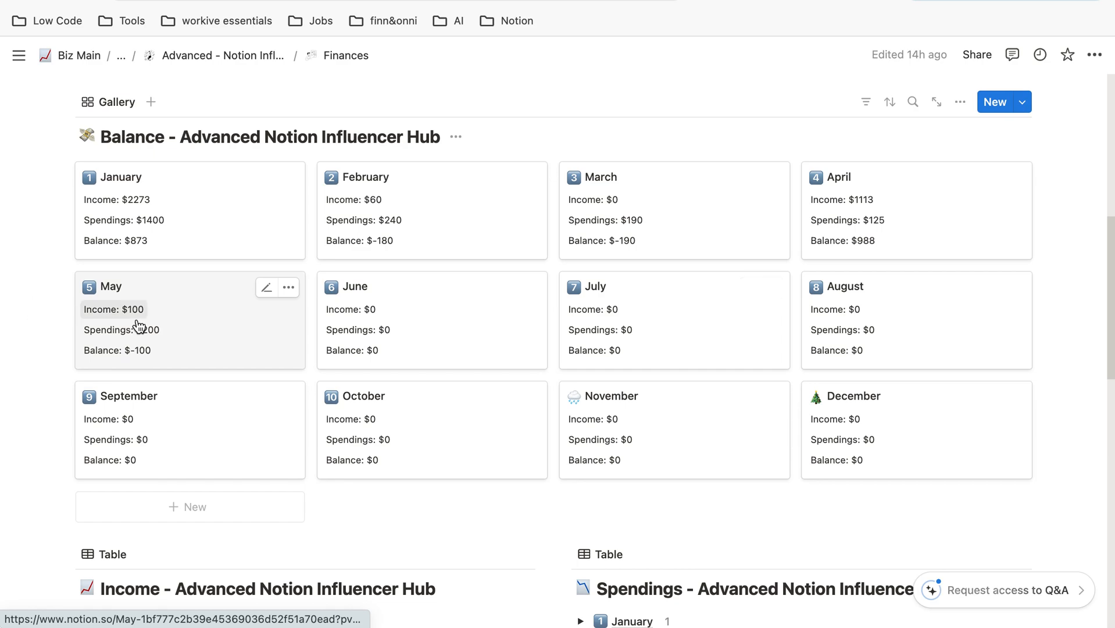
pyautogui.moveTo(143, 333)
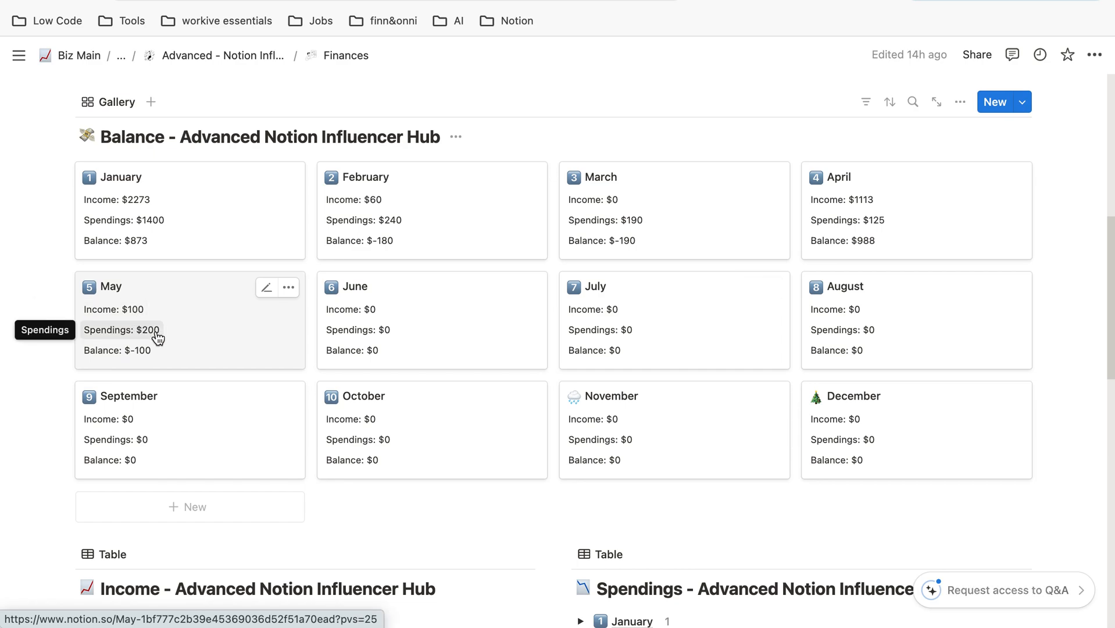
# - Check May's -$100 balance, then collapse the May income and spendings groups
pyautogui.scroll(-3)
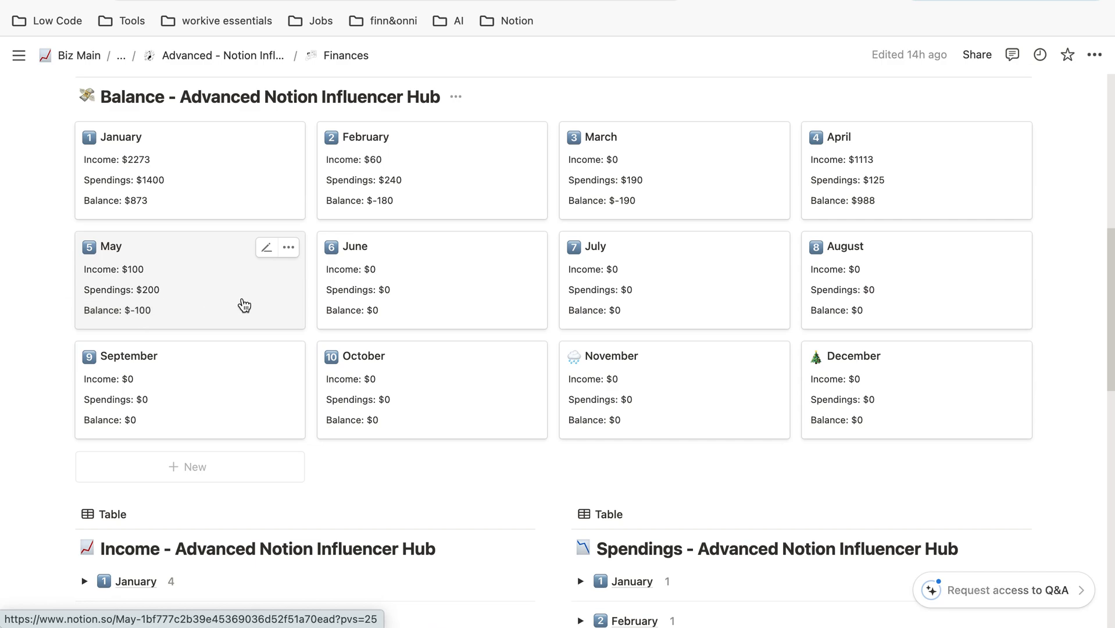
pyautogui.scroll(-3)
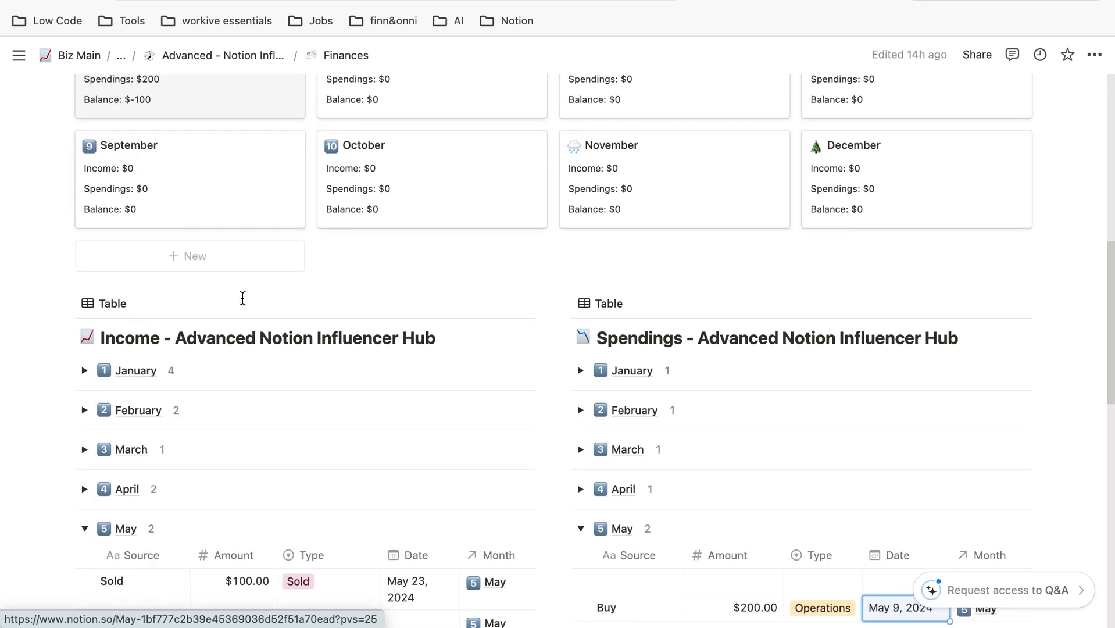
pyautogui.scroll(-3)
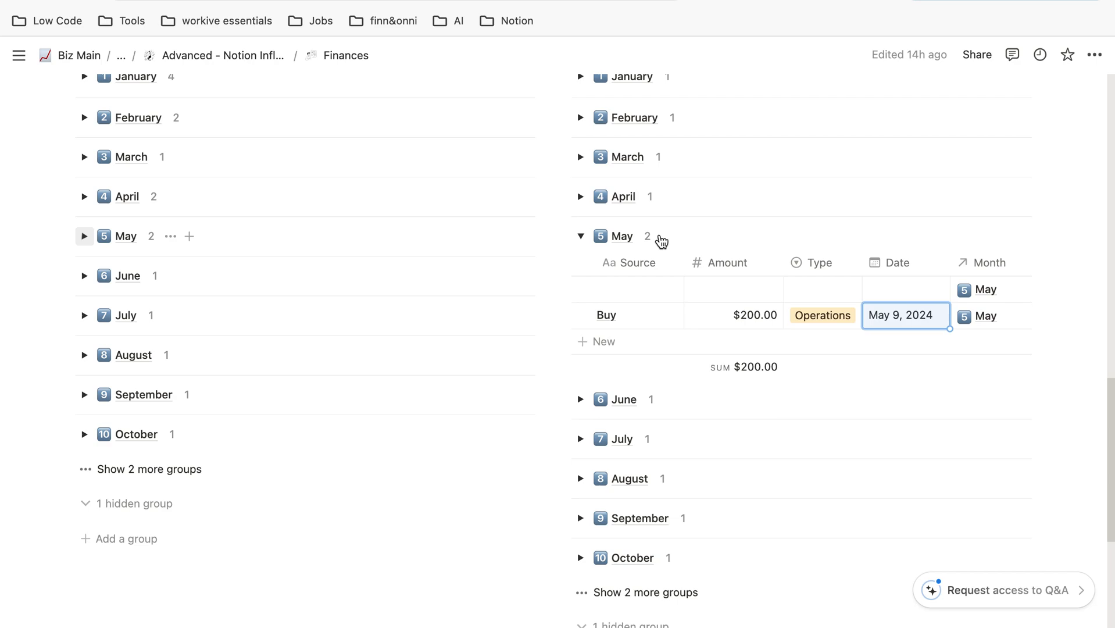
pyautogui.click(581, 236)
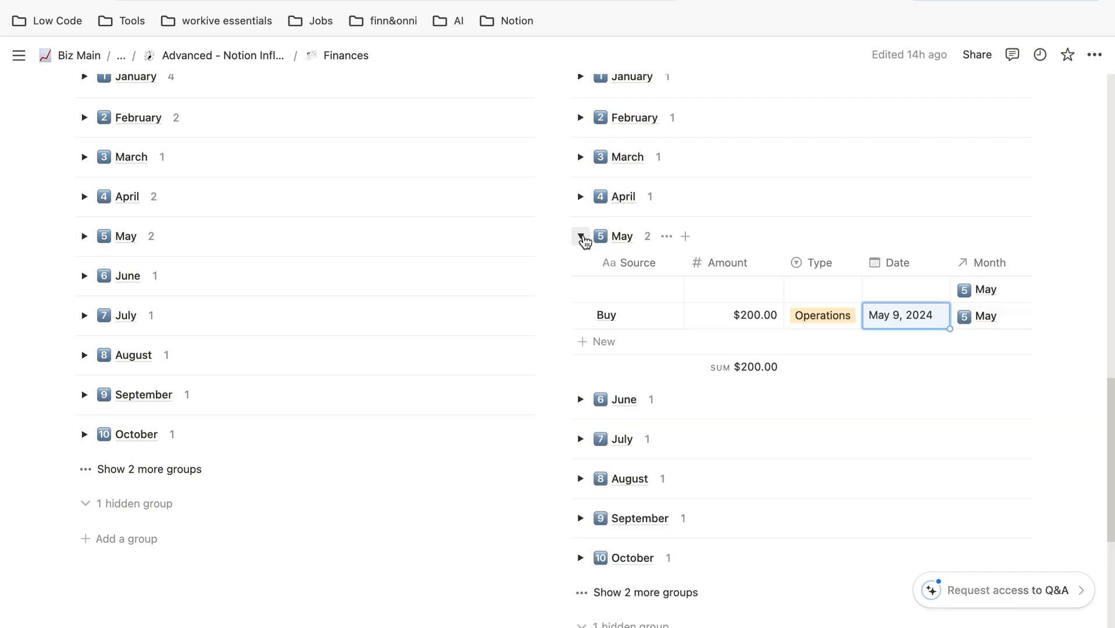
pyautogui.click(581, 236)
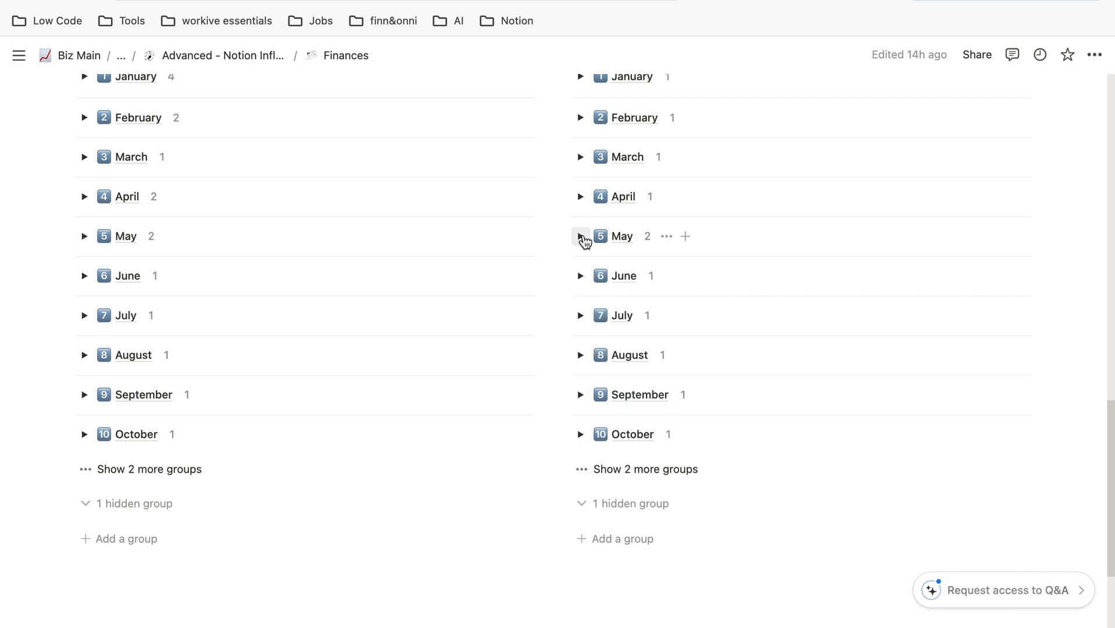